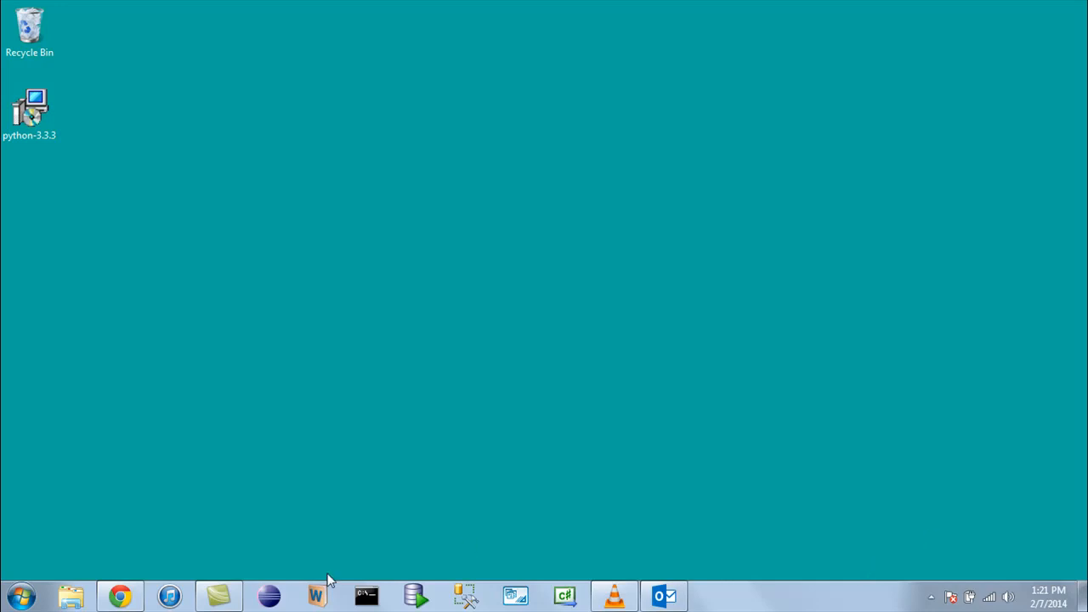
- Launch Chrome from the taskbar and search Google for 'python download'
{"action": "left_click", "coordinate": [119, 595]}
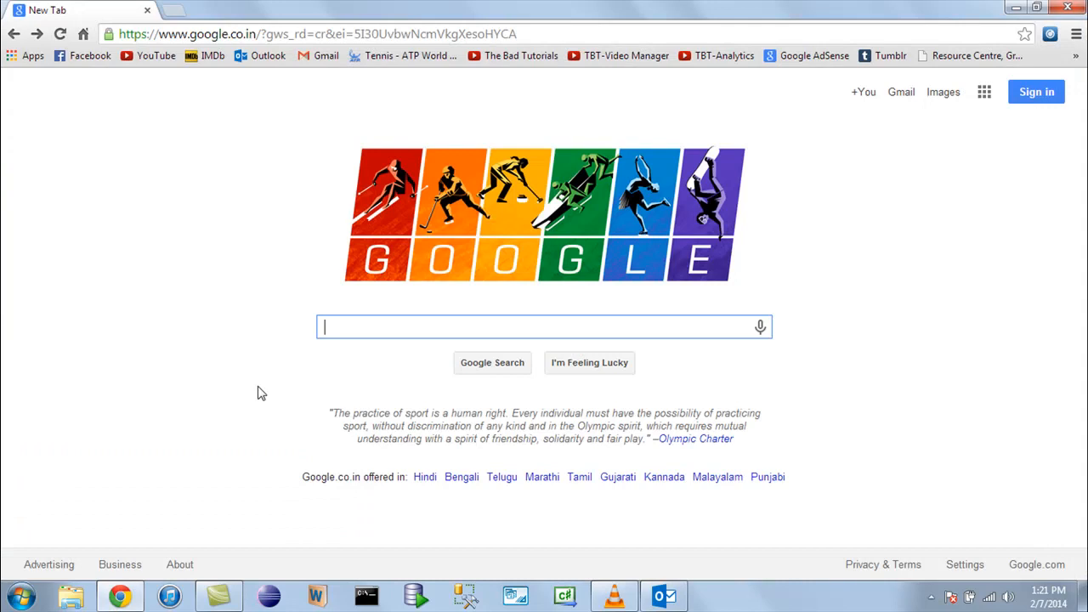
{"action": "mouse_move", "coordinate": [380, 270]}
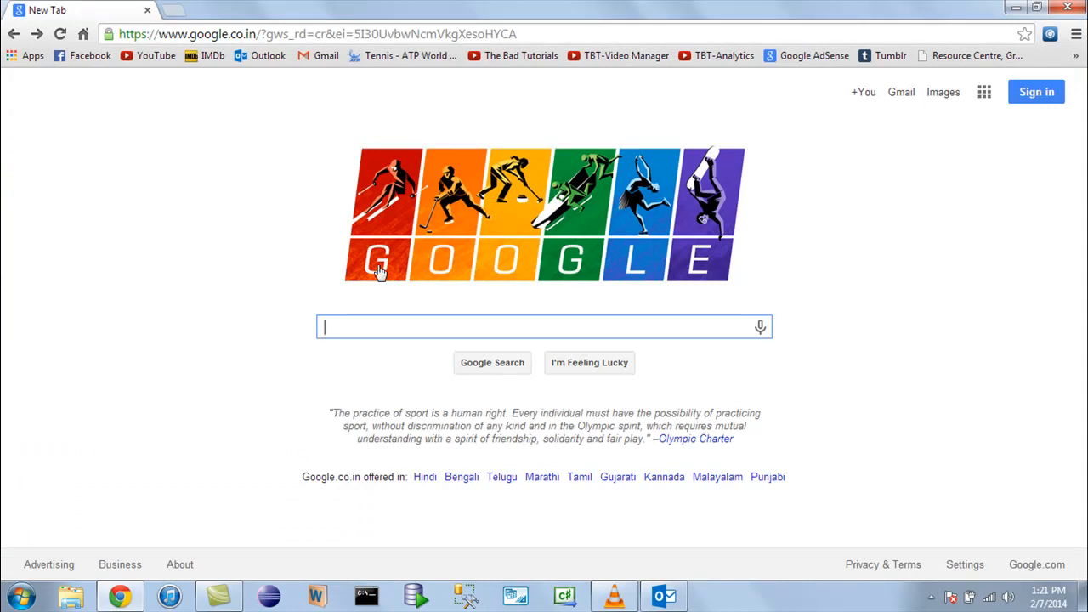
{"action": "mouse_move", "coordinate": [388, 330]}
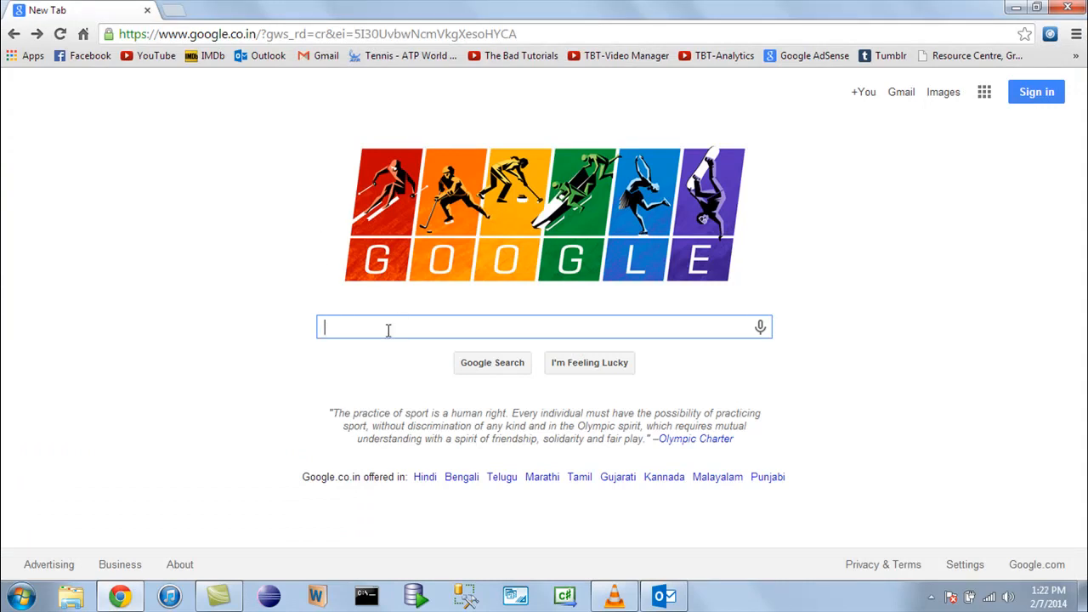
{"action": "type", "text": "python"}
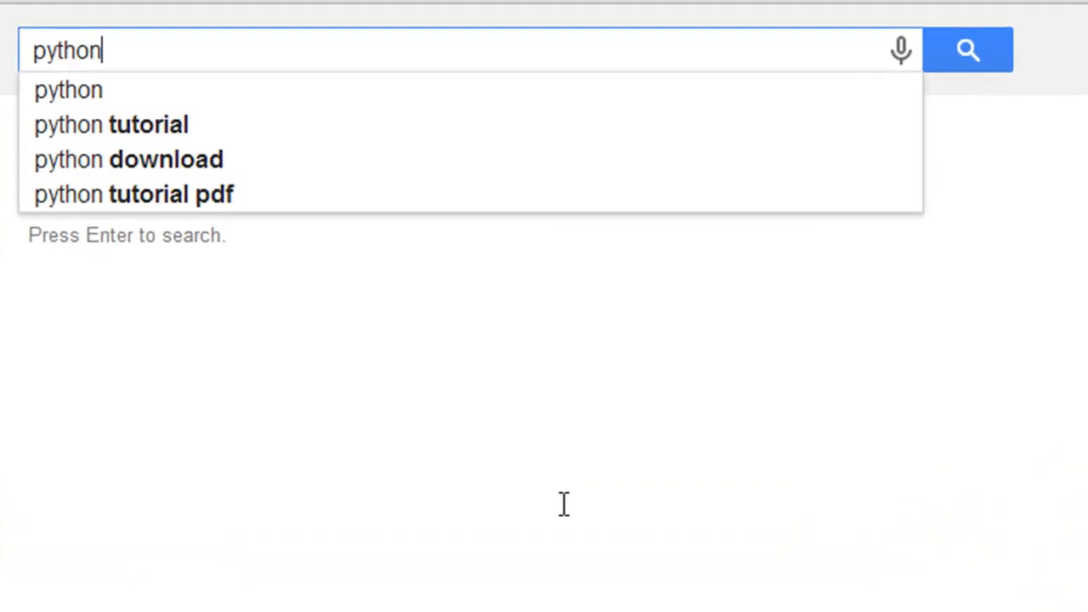
{"action": "type", "text": "dow"}
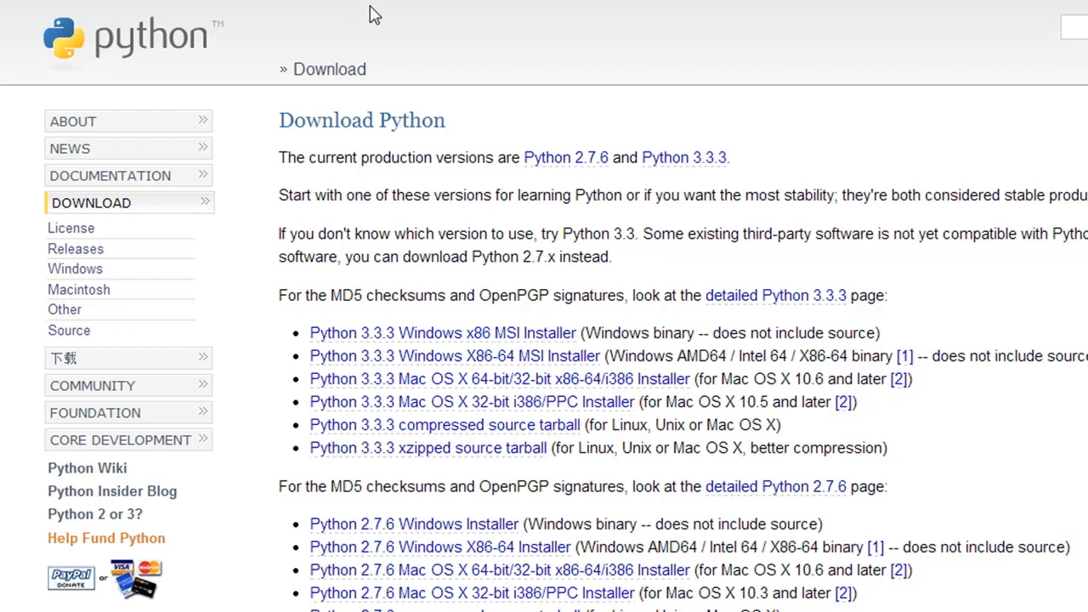
{"action": "mouse_move", "coordinate": [351, 289]}
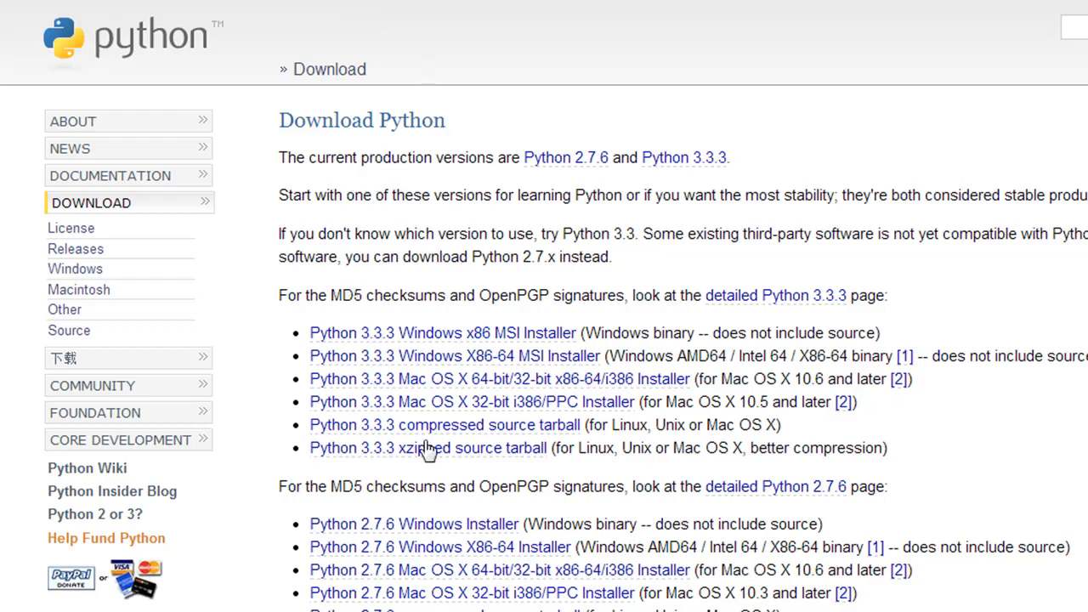
{"action": "mouse_move", "coordinate": [905, 187]}
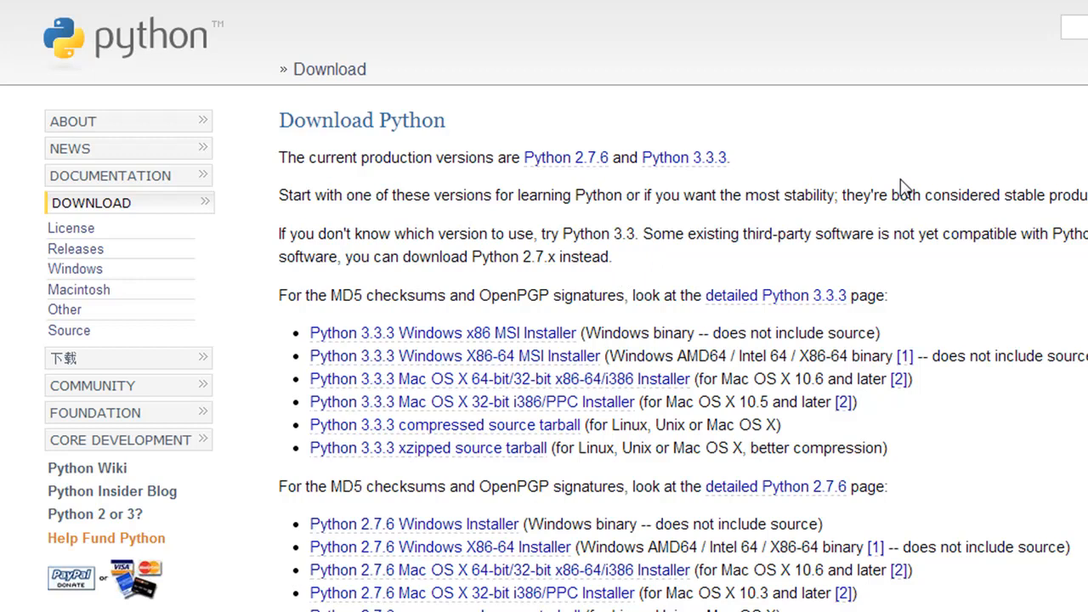
{"action": "mouse_move", "coordinate": [454, 330]}
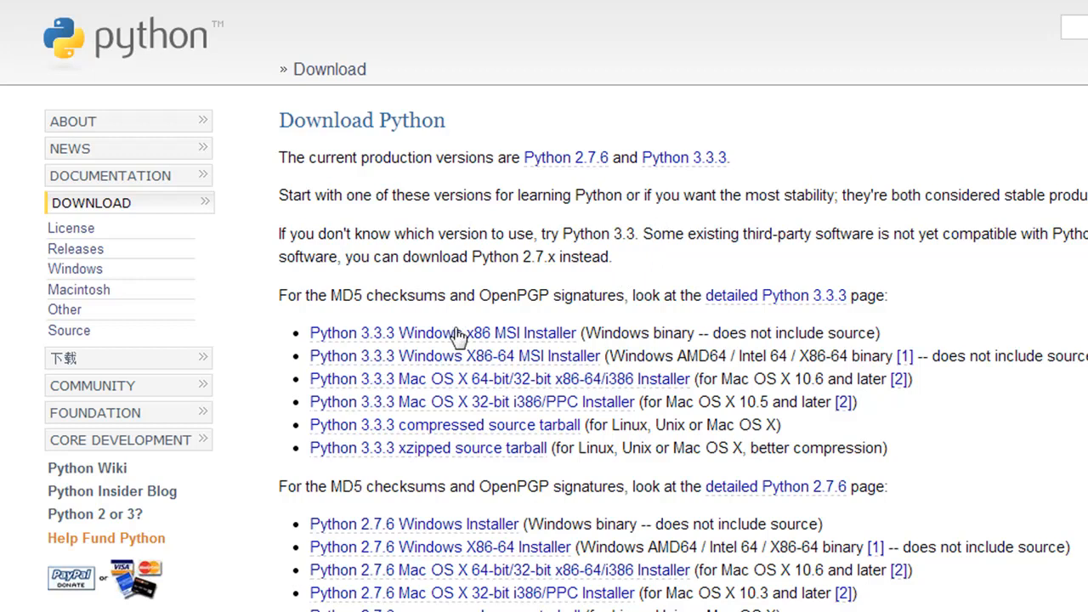
{"action": "mouse_move", "coordinate": [416, 400]}
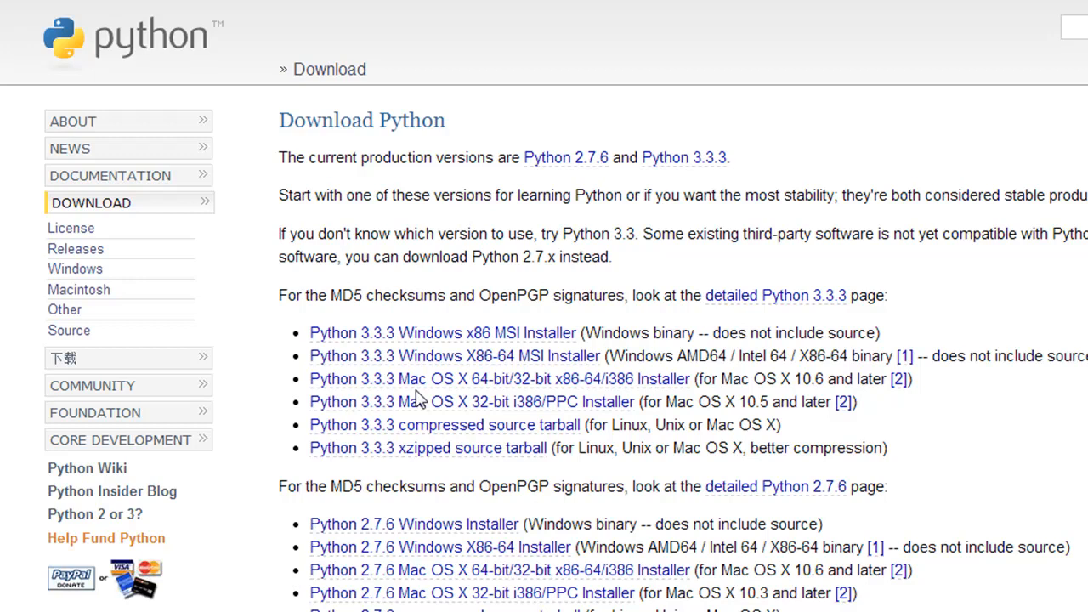
{"action": "mouse_move", "coordinate": [391, 289]}
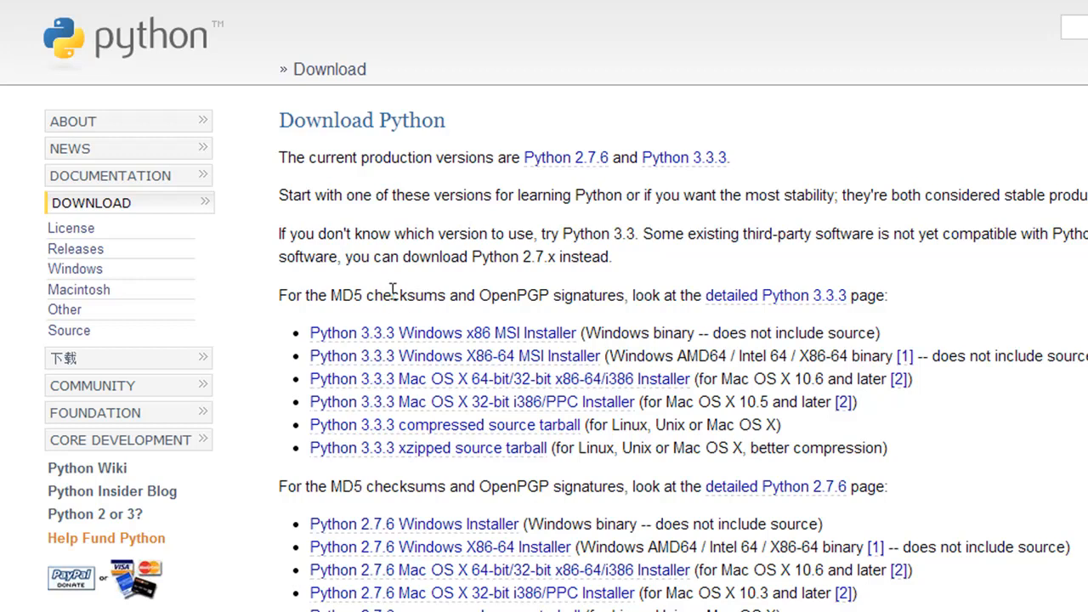
{"action": "mouse_move", "coordinate": [357, 424]}
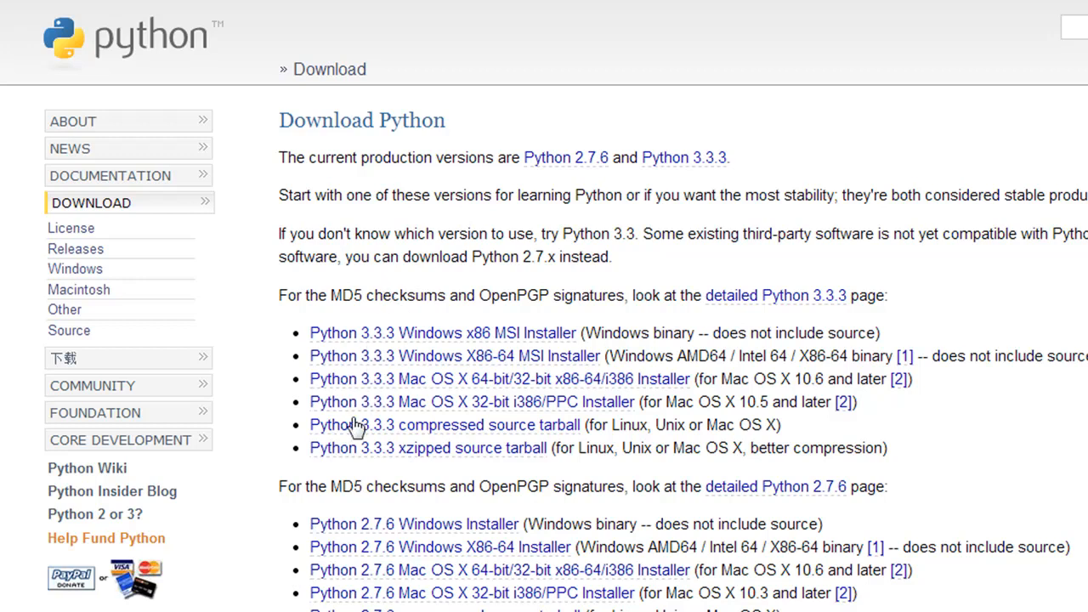
{"action": "mouse_move", "coordinate": [465, 513]}
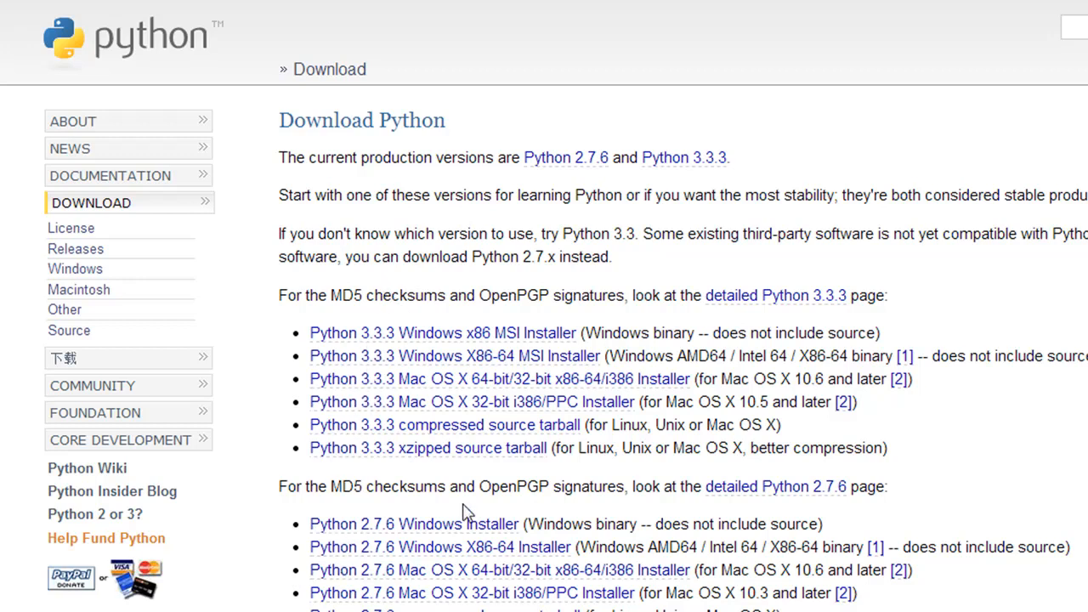
{"action": "mouse_move", "coordinate": [442, 476]}
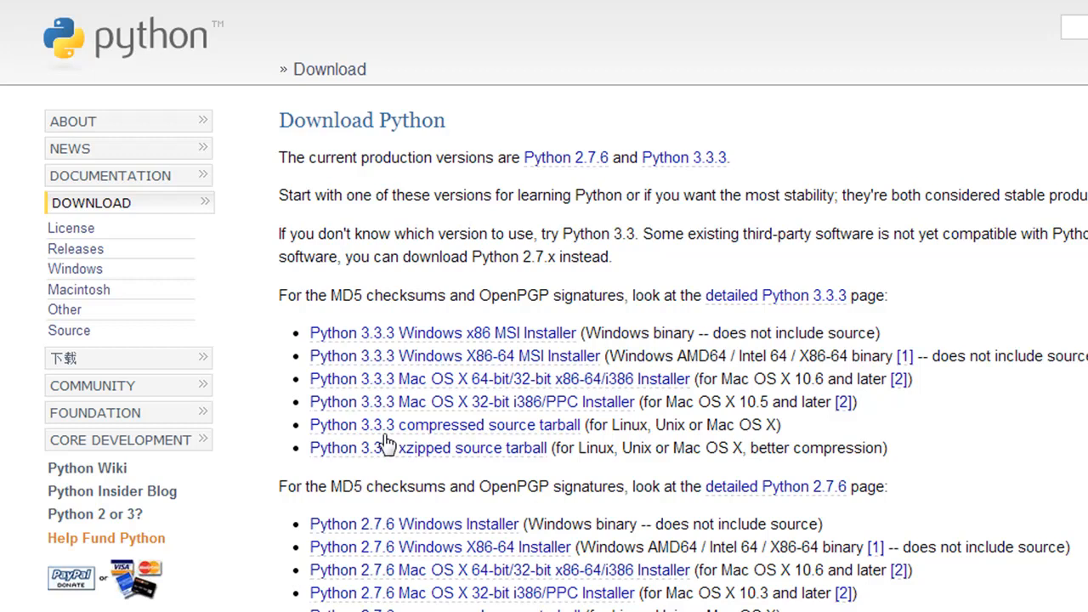
{"action": "mouse_move", "coordinate": [388, 356]}
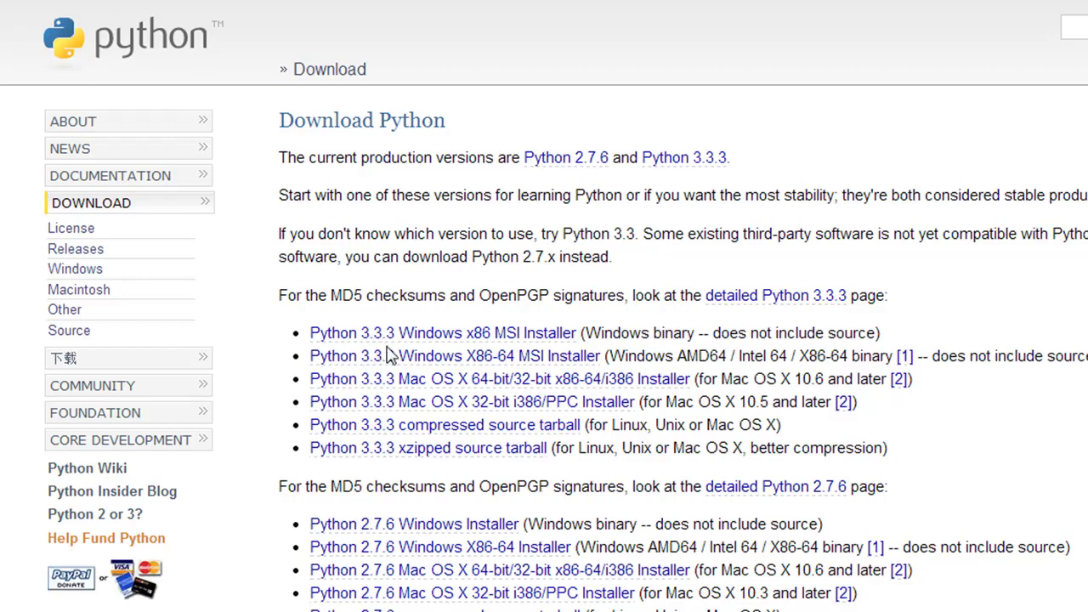
{"action": "mouse_move", "coordinate": [385, 344]}
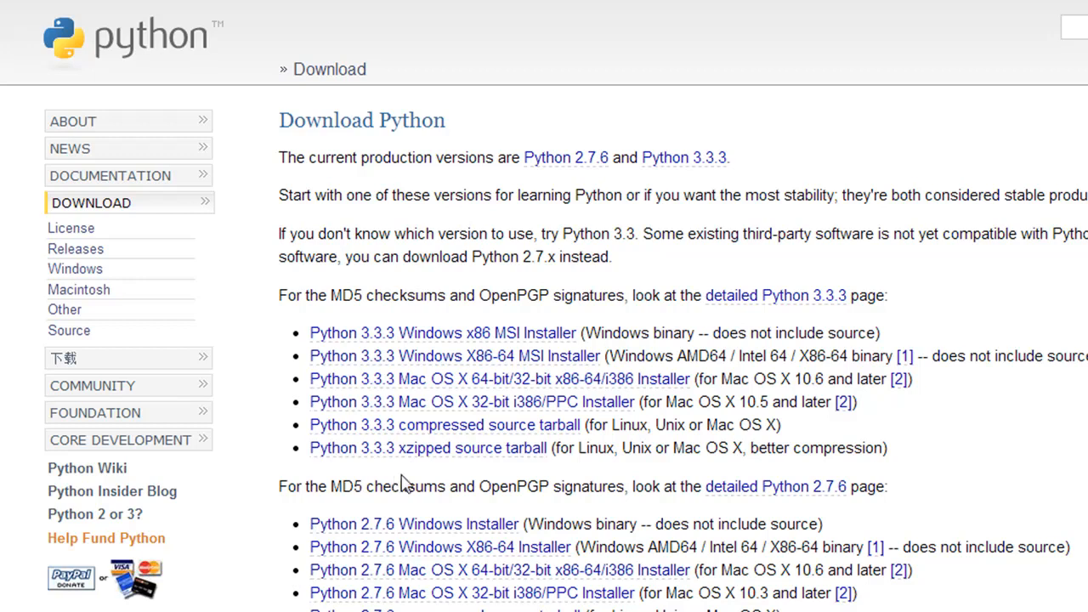
{"action": "mouse_move", "coordinate": [405, 478]}
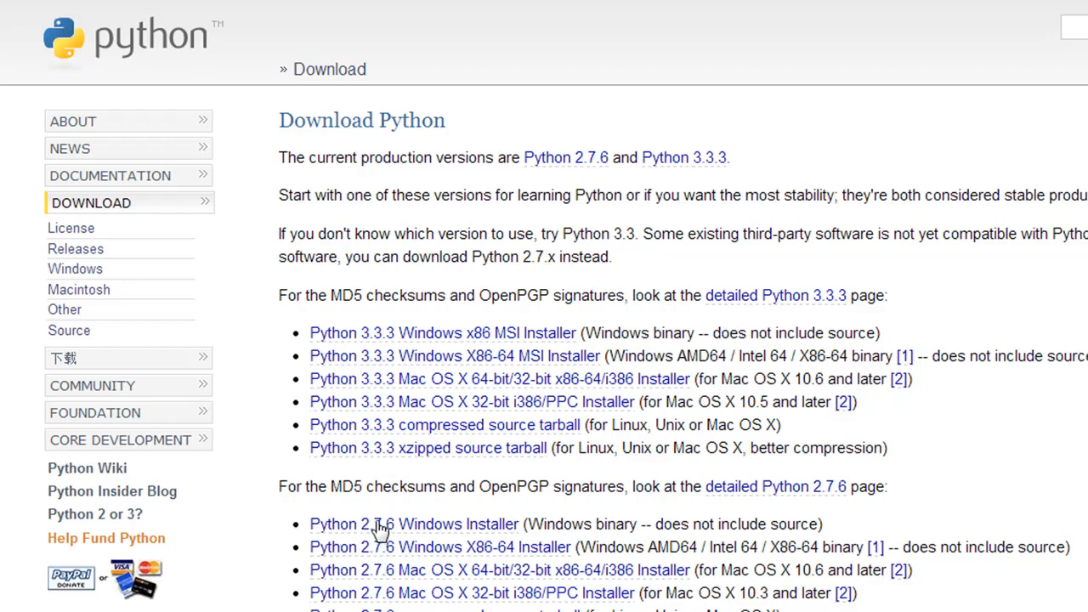
{"action": "mouse_move", "coordinate": [356, 535]}
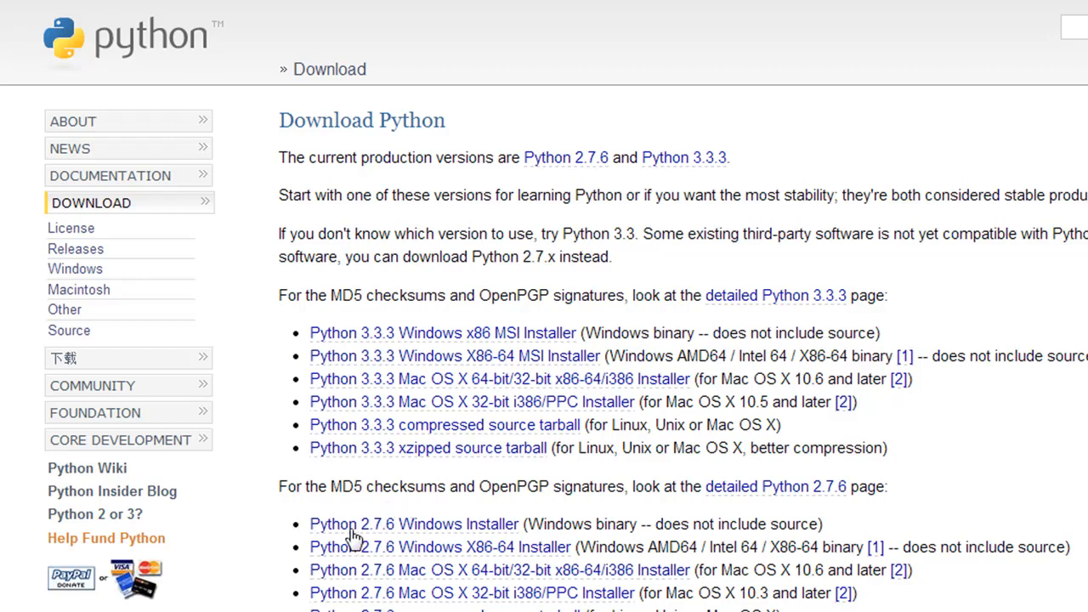
{"action": "mouse_move", "coordinate": [346, 502]}
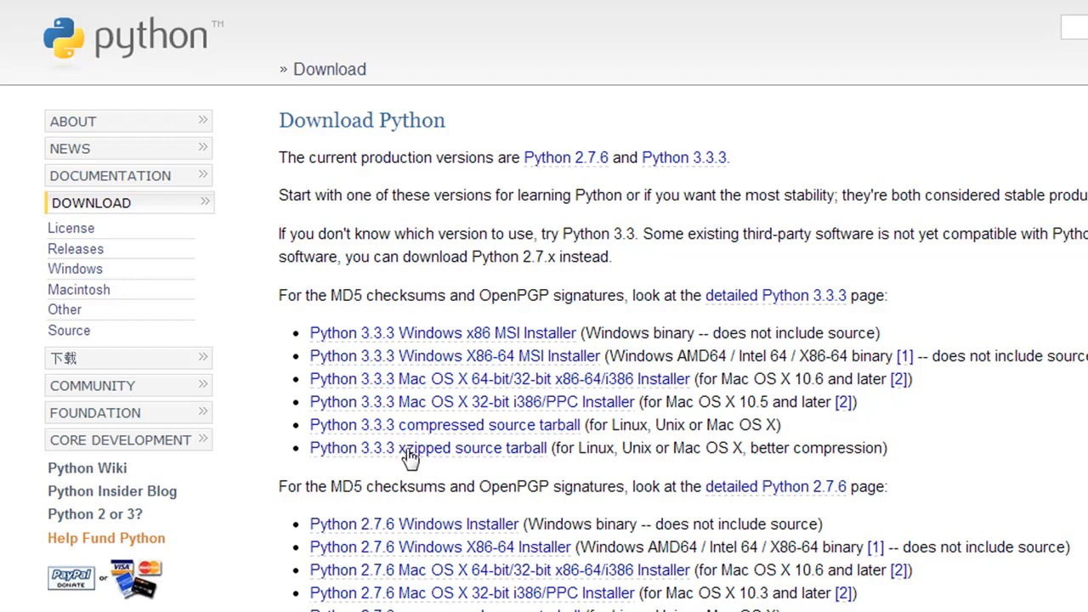
{"action": "mouse_move", "coordinate": [384, 379]}
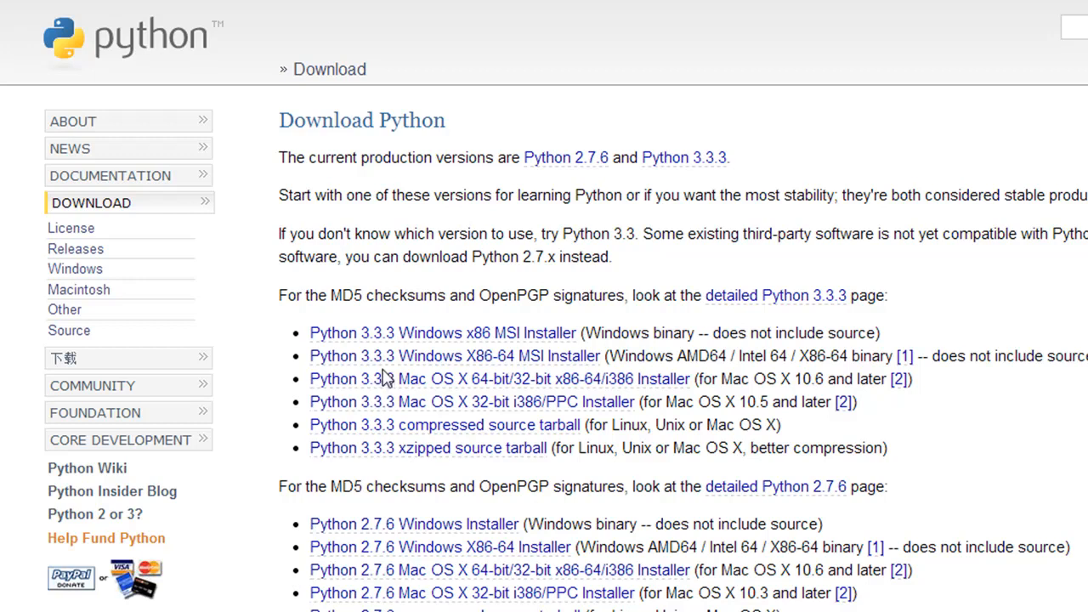
{"action": "mouse_move", "coordinate": [387, 340]}
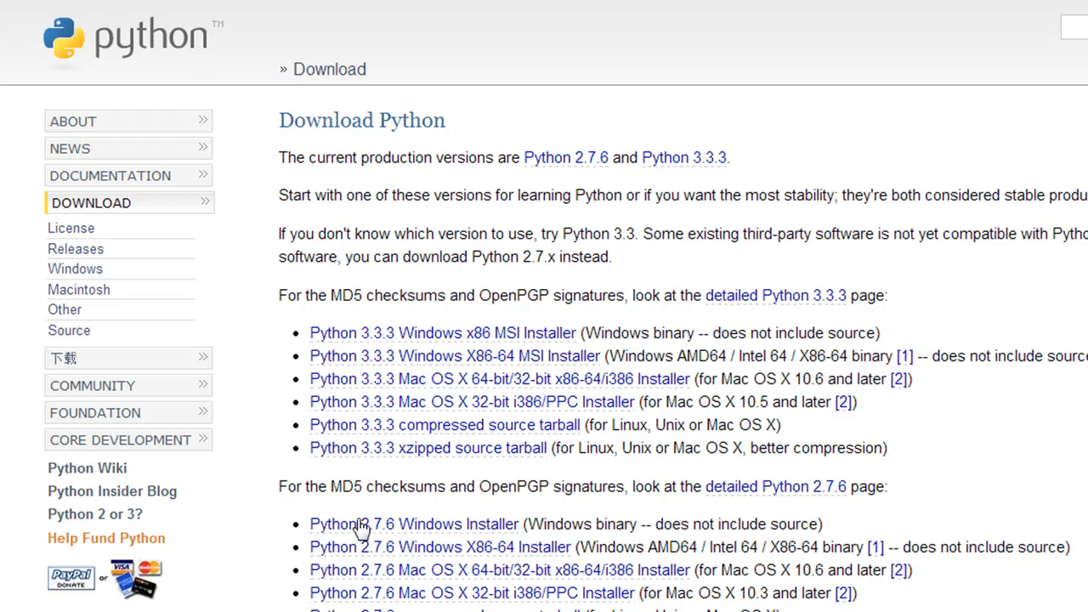
{"action": "mouse_move", "coordinate": [687, 337]}
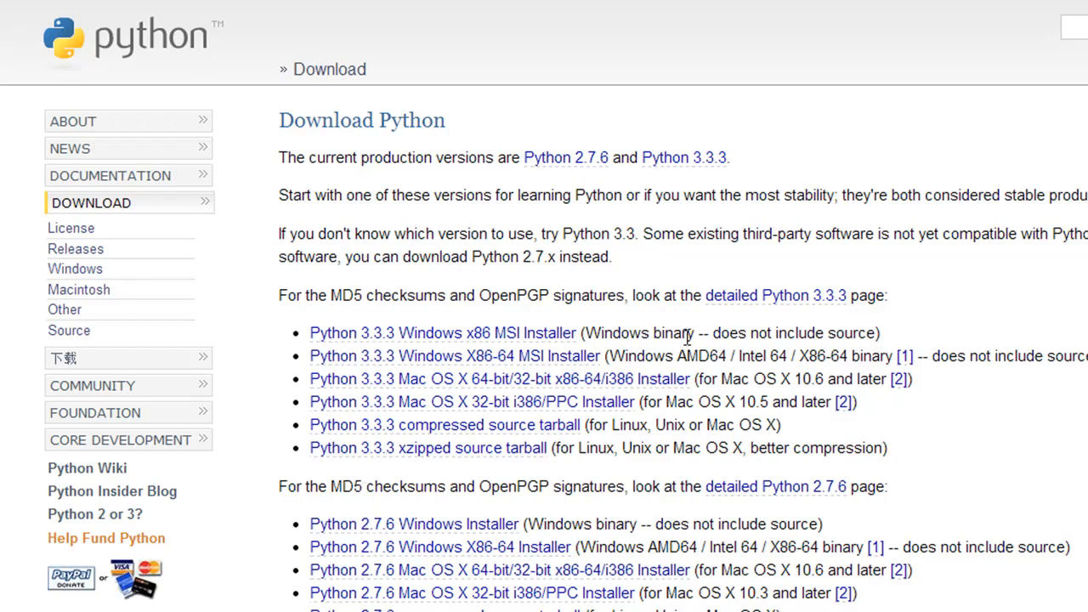
{"action": "mouse_move", "coordinate": [413, 334]}
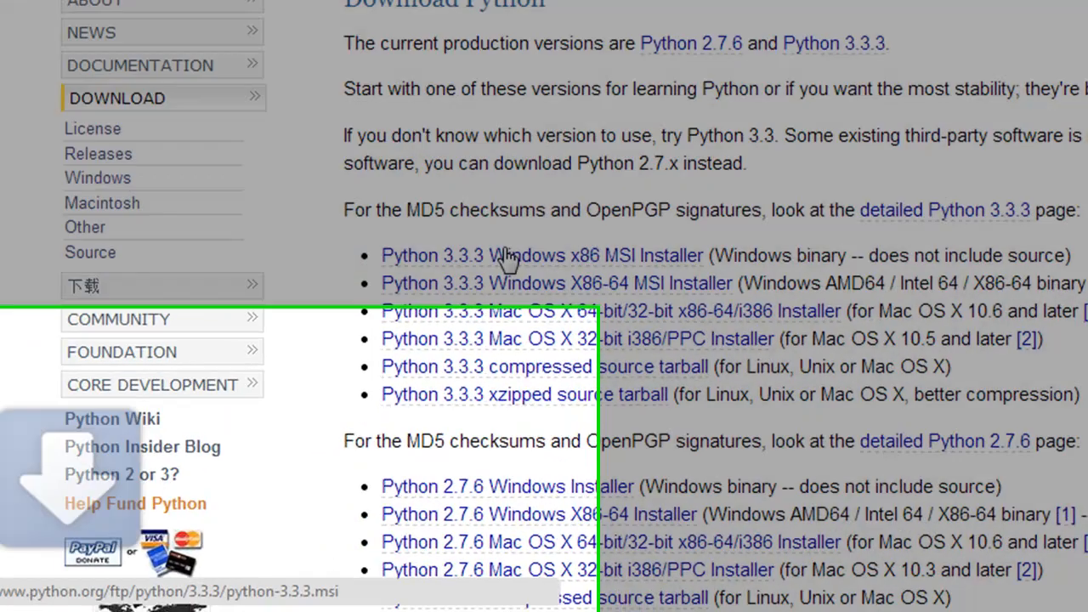
- Download the Python 3.3.3 Windows x86 MSI installer to the desktop
{"action": "left_click", "coordinate": [541, 254]}
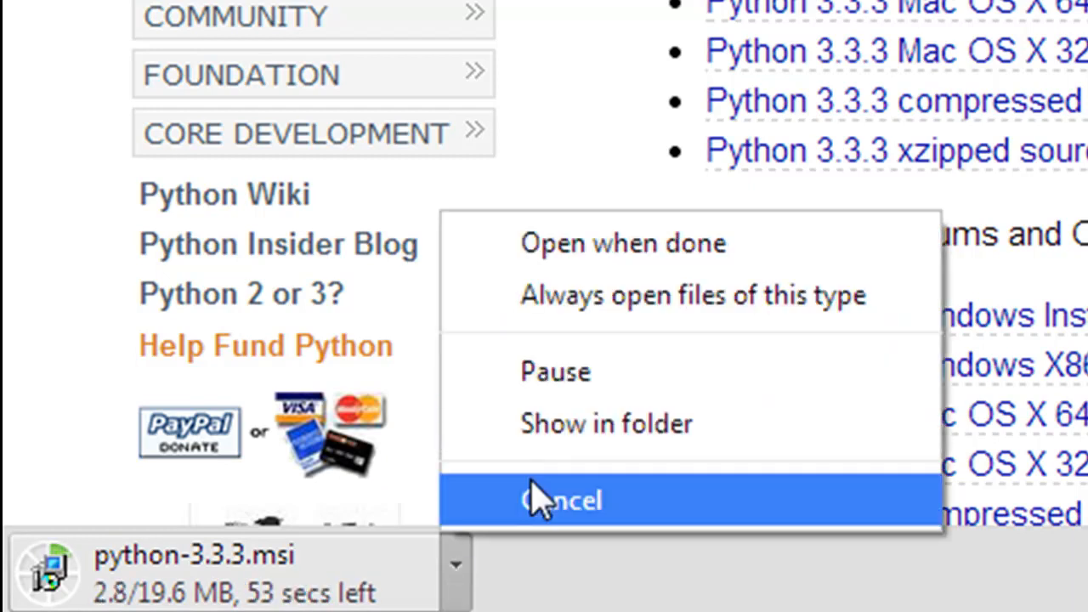
{"action": "left_click", "coordinate": [561, 500]}
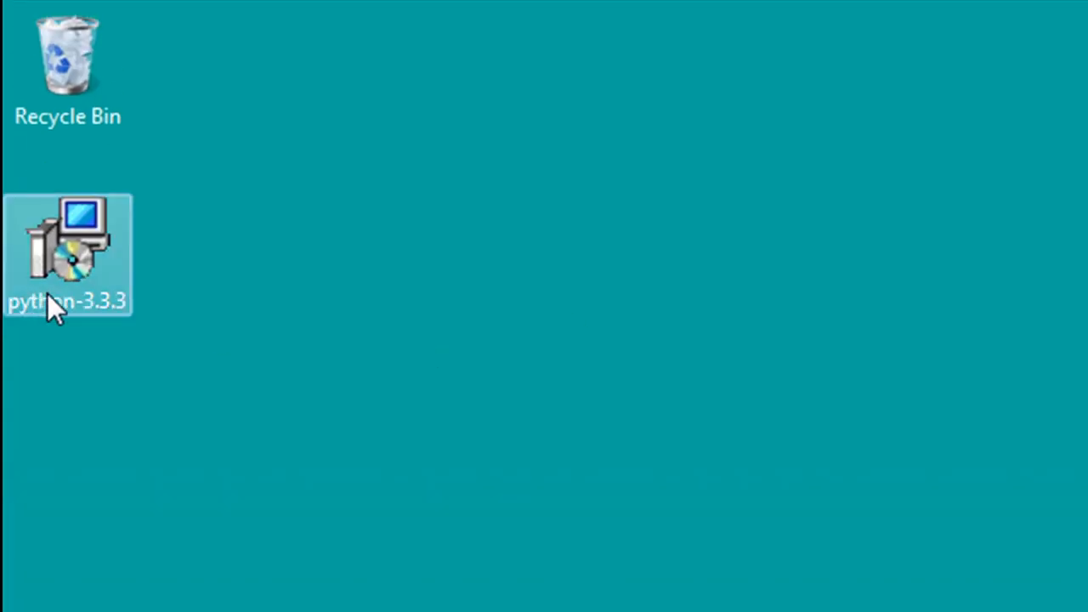
{"action": "mouse_move", "coordinate": [80, 297]}
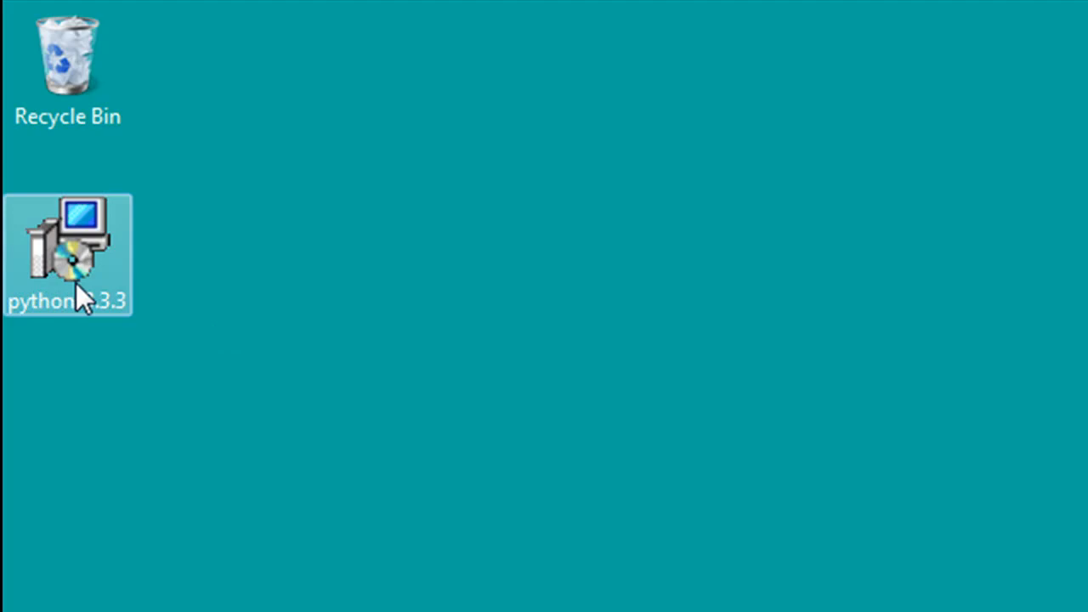
- Run python-3.3.3.msi from the desktop, allow it, and keep 'Install for all users'
{"action": "double_click", "coordinate": [67, 255]}
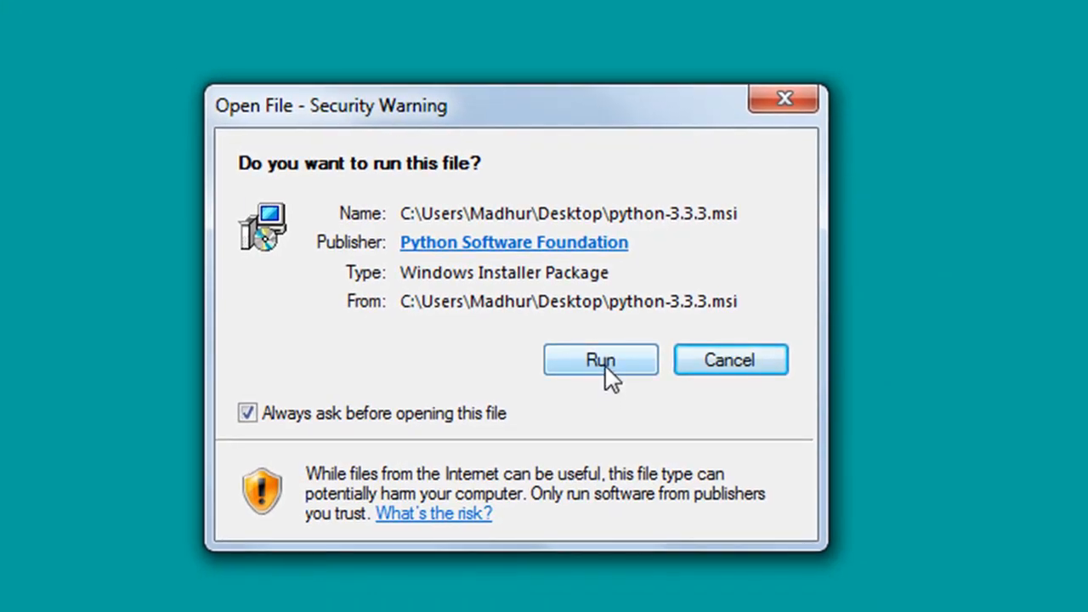
{"action": "left_click", "coordinate": [600, 360]}
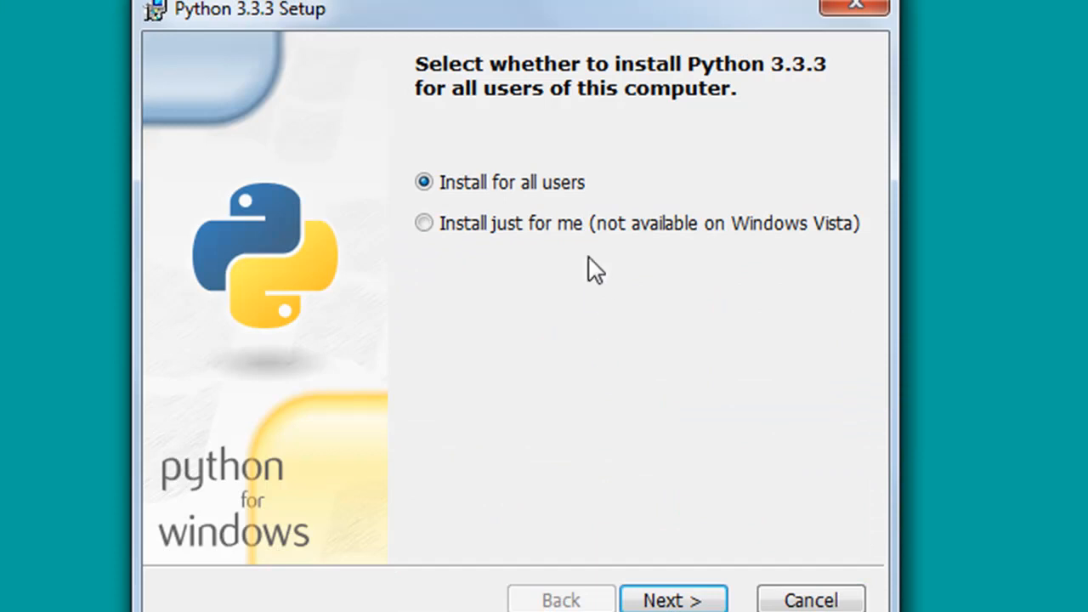
{"action": "mouse_move", "coordinate": [590, 294]}
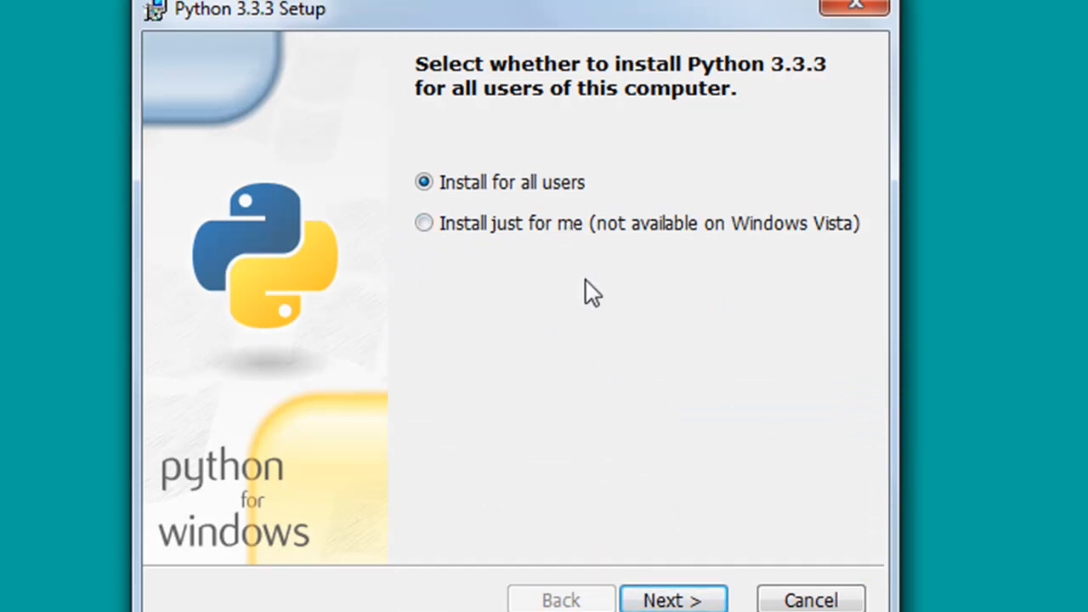
{"action": "mouse_move", "coordinate": [514, 261]}
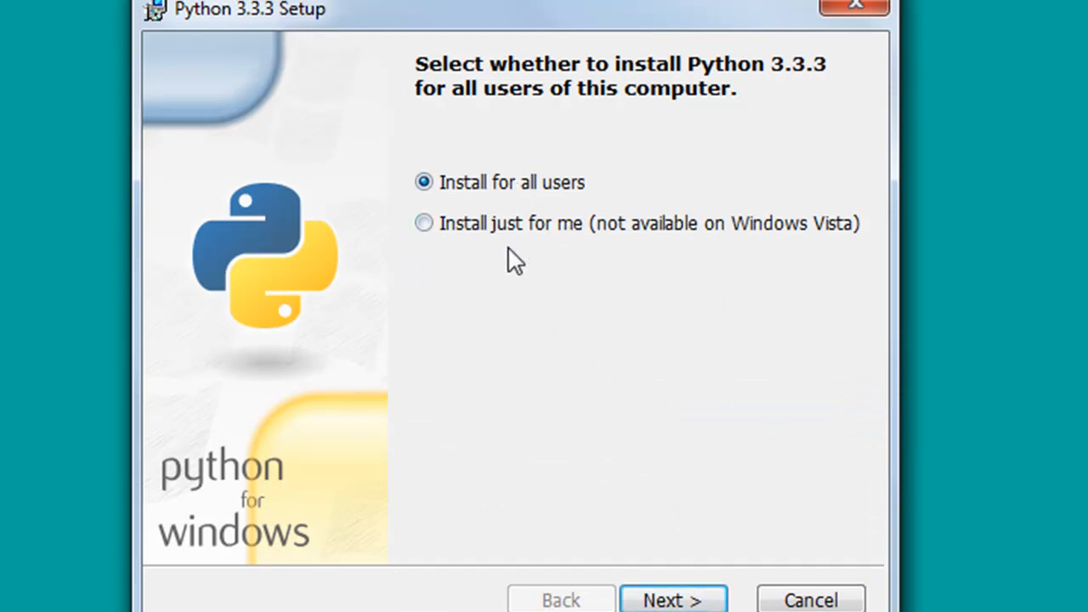
{"action": "mouse_move", "coordinate": [527, 259]}
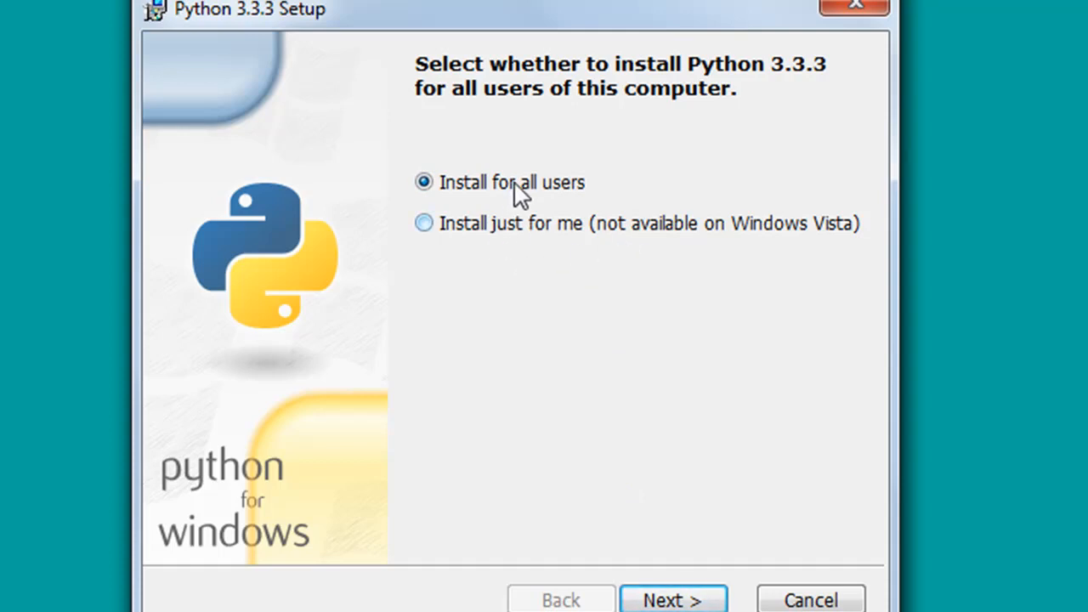
{"action": "left_click", "coordinate": [672, 599]}
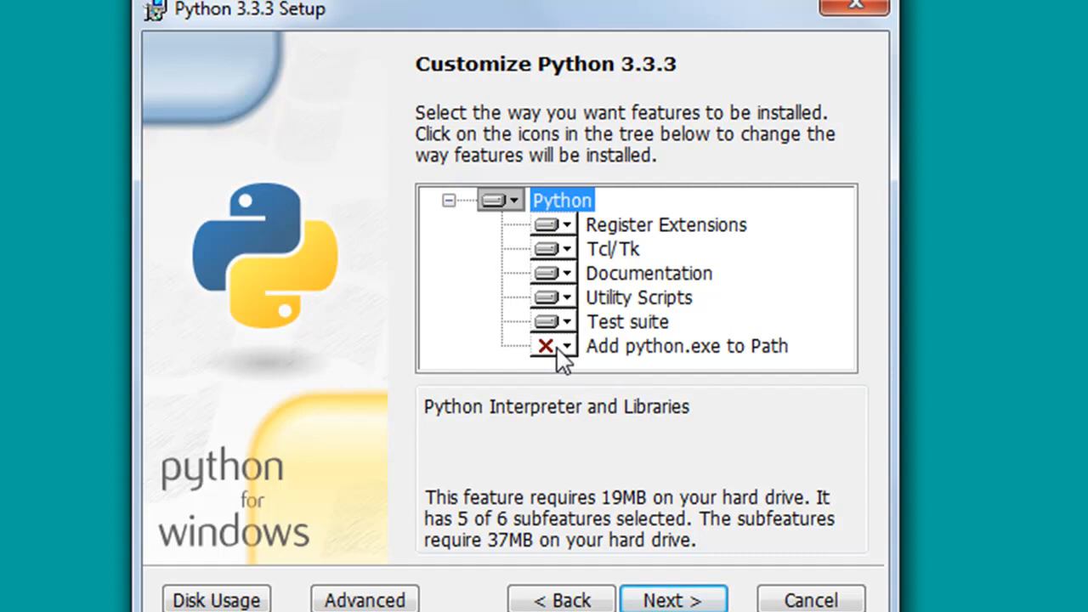
- Set 'Add python.exe to Path' to 'Will be installed on local hard drive' and proceed
{"action": "left_click", "coordinate": [567, 346]}
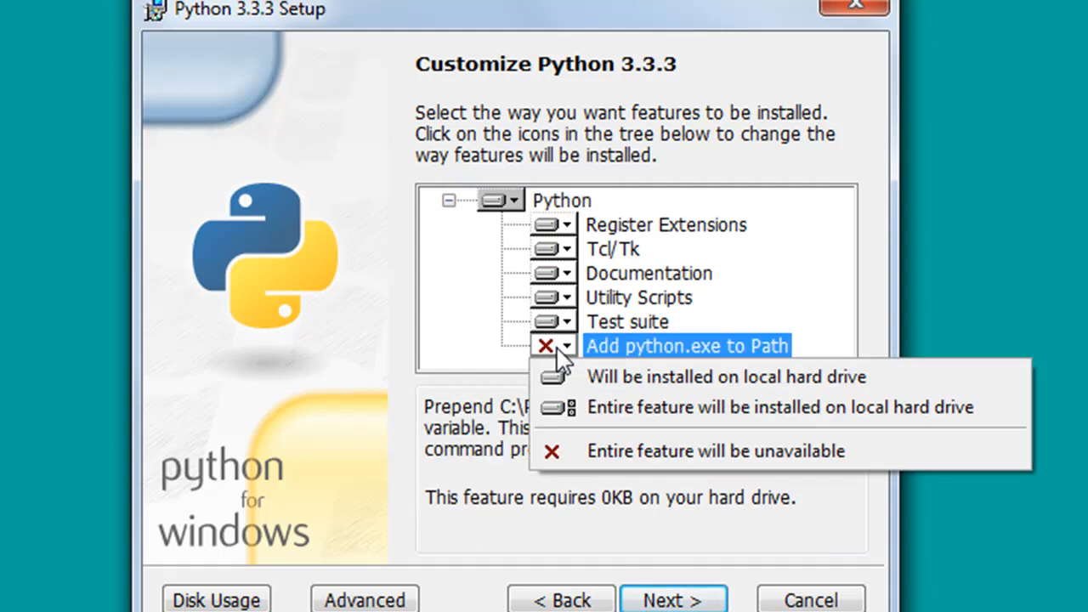
{"action": "mouse_move", "coordinate": [735, 361]}
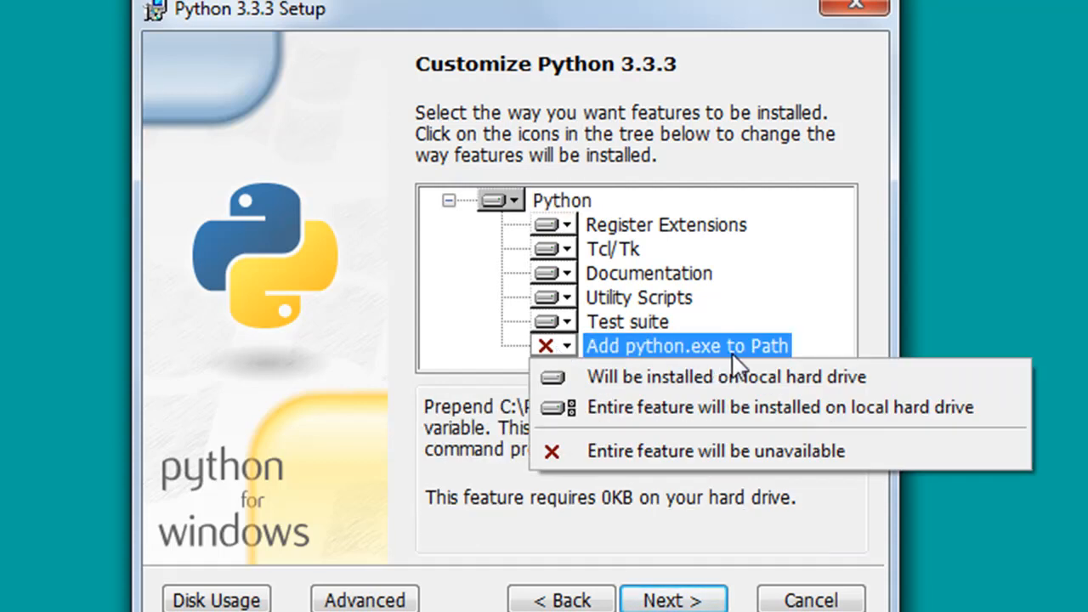
{"action": "mouse_move", "coordinate": [633, 416]}
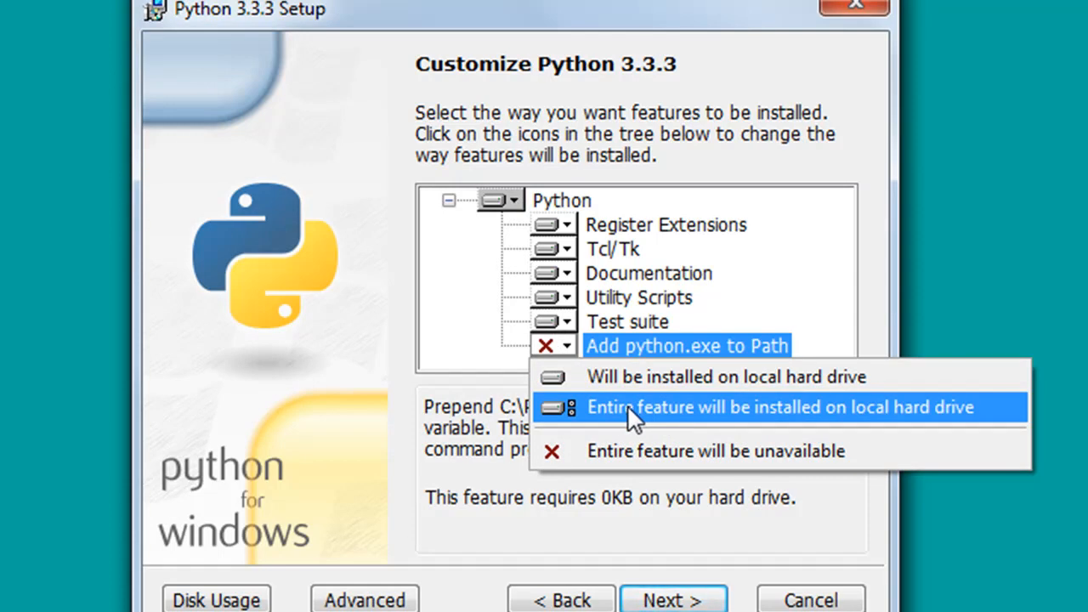
{"action": "mouse_move", "coordinate": [637, 391]}
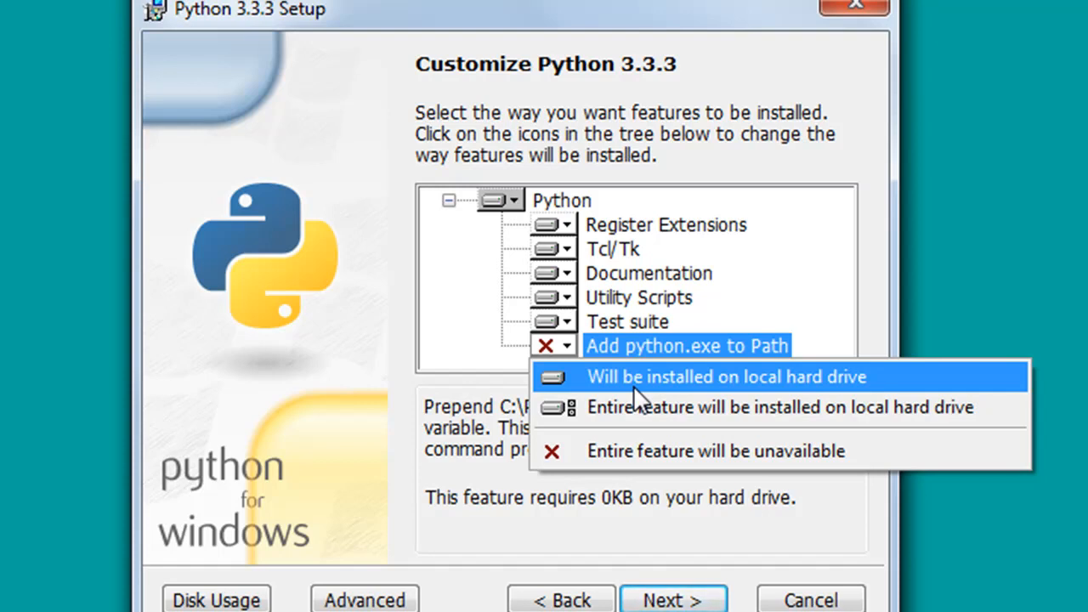
{"action": "mouse_move", "coordinate": [645, 389]}
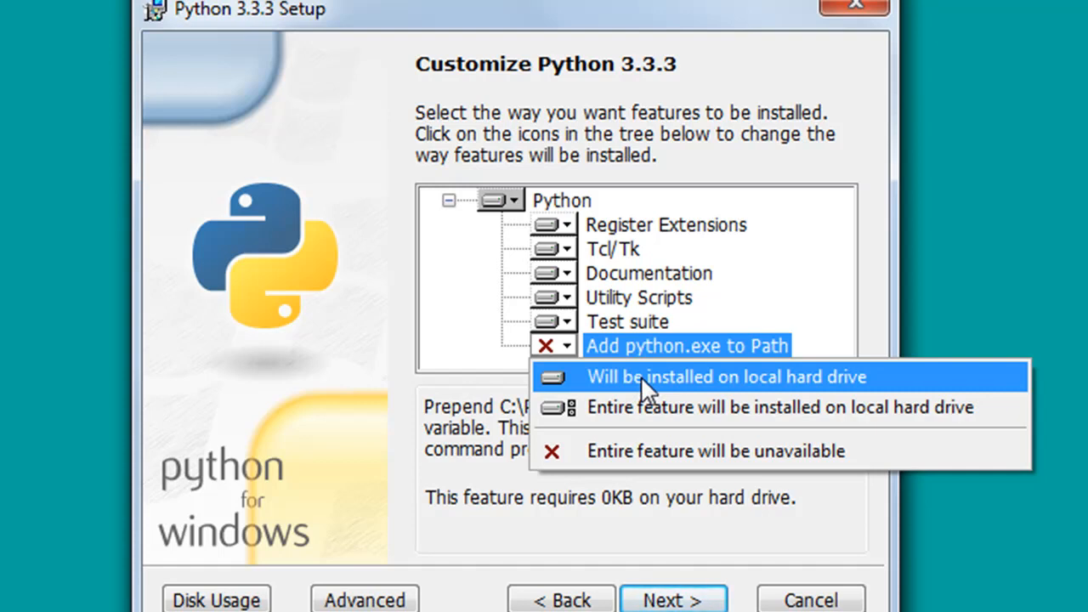
{"action": "left_click", "coordinate": [722, 377]}
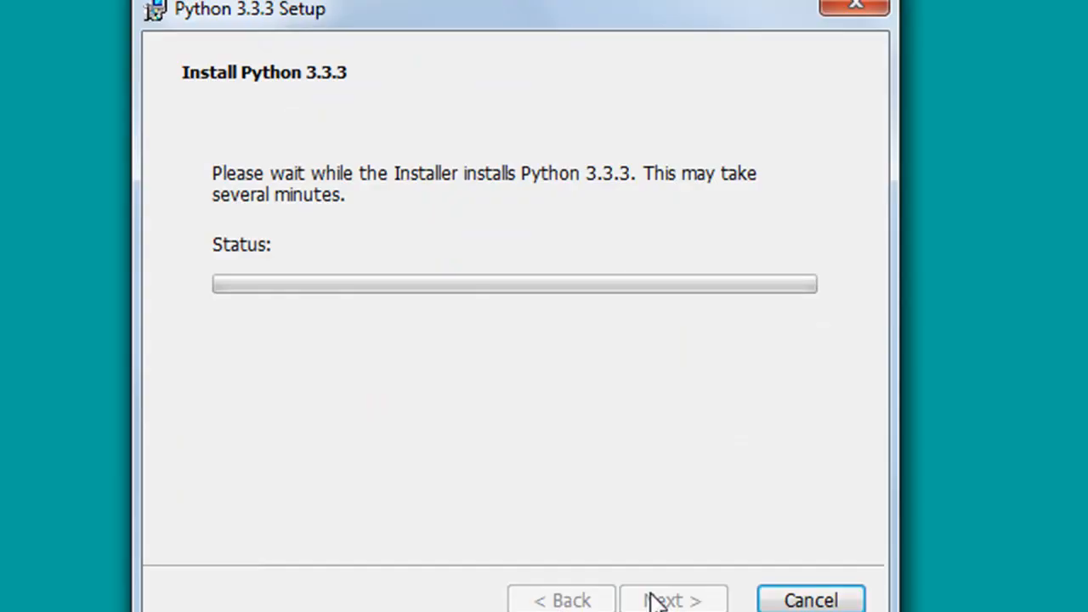
{"action": "mouse_move", "coordinate": [577, 327]}
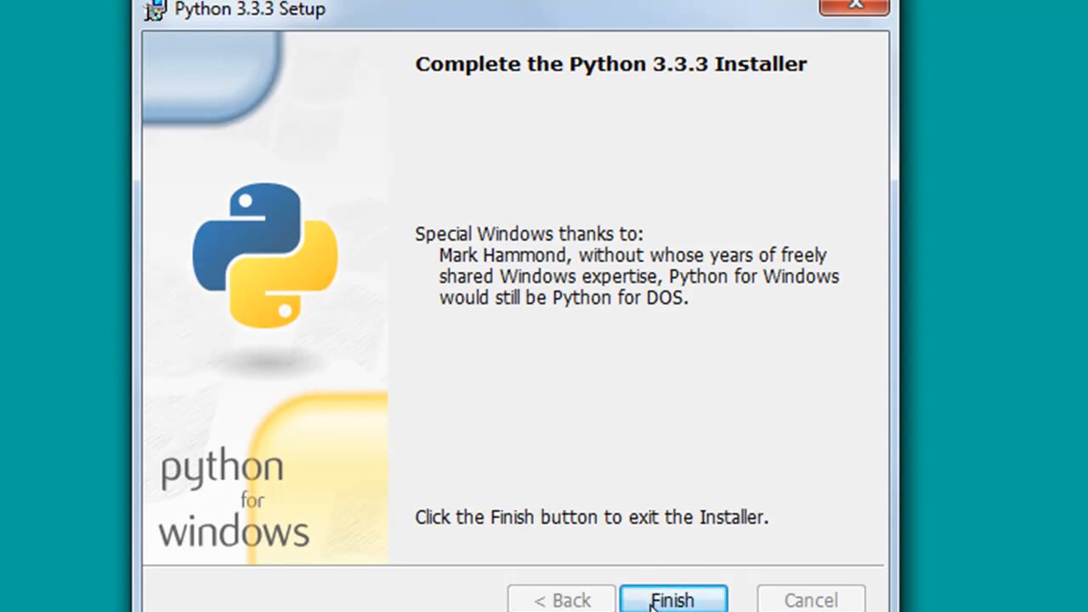
- Finish and close the completed Python 3.3.3 installer
{"action": "left_click", "coordinate": [672, 600]}
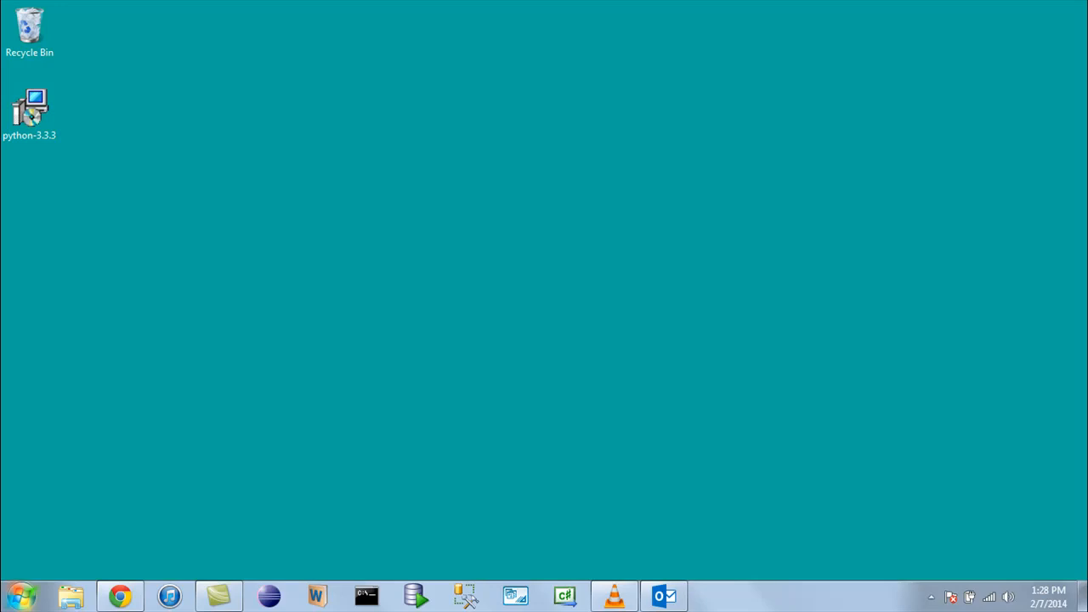
- Search Start for 'python idle' and pin IDLE (Python GUI) to the taskbar
{"action": "left_click", "coordinate": [17, 595]}
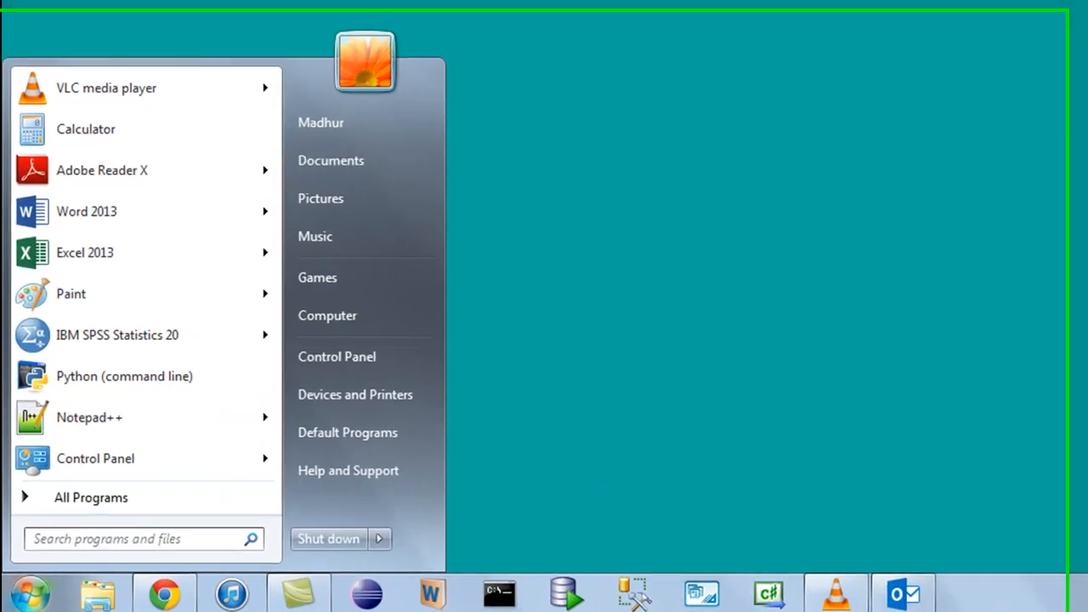
{"action": "type", "text": "python"}
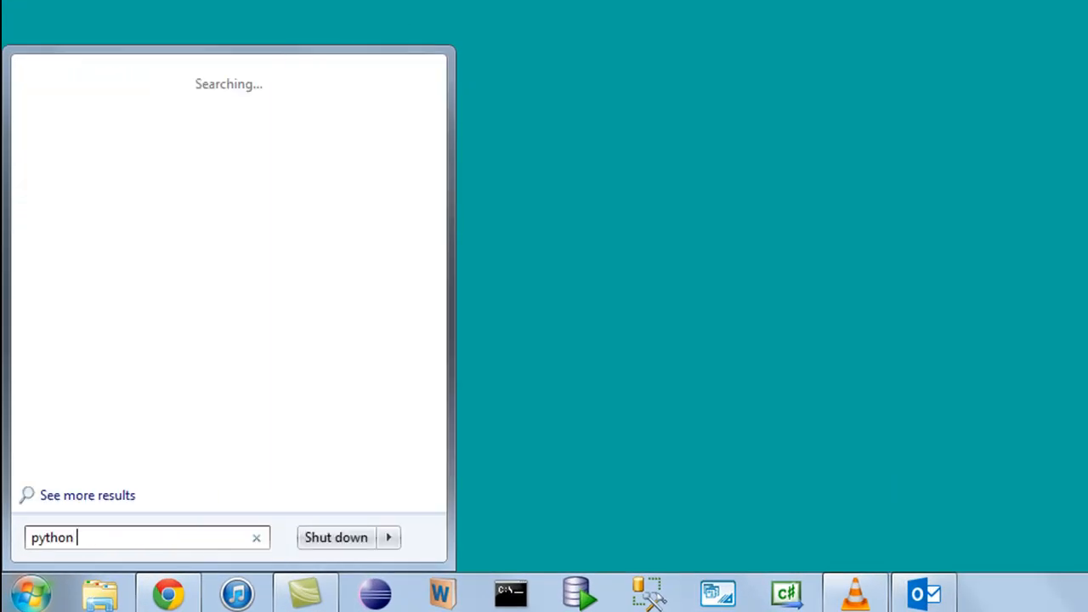
{"action": "type", "text": "idle"}
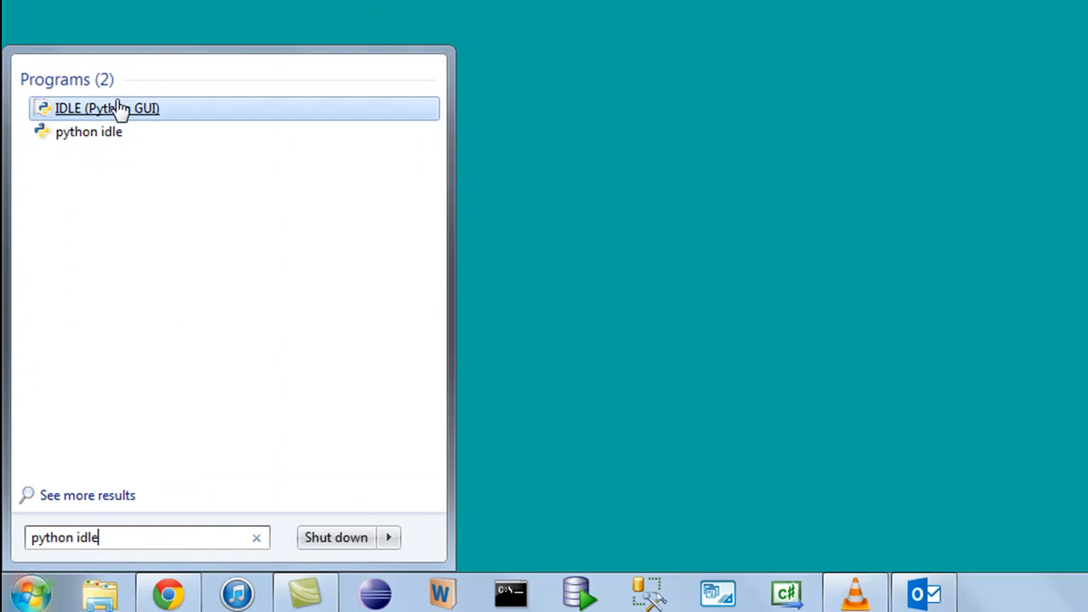
{"action": "right_click", "coordinate": [108, 108]}
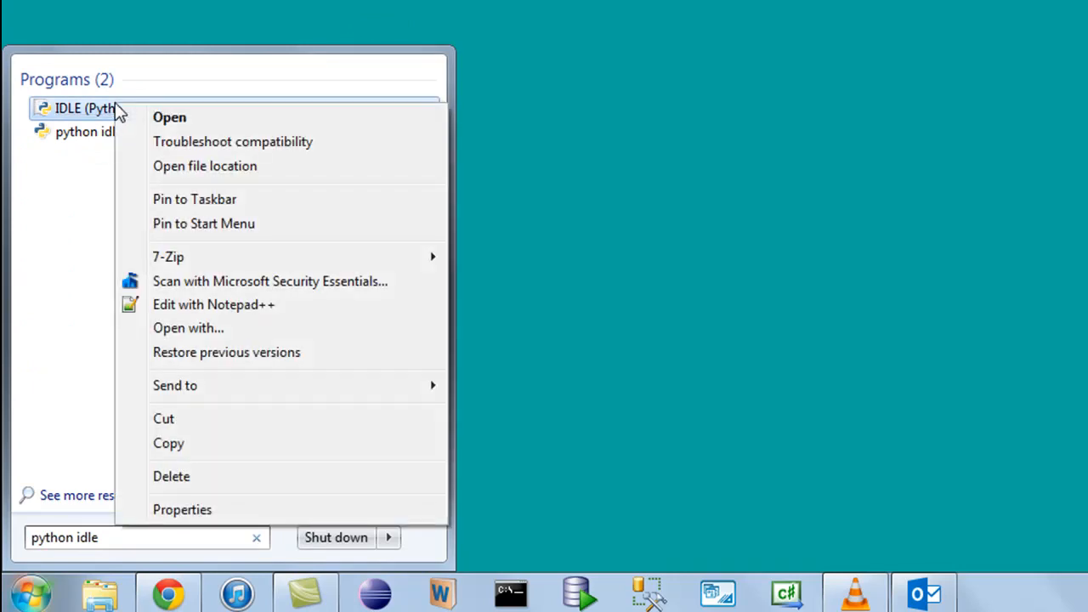
{"action": "left_click", "coordinate": [194, 199]}
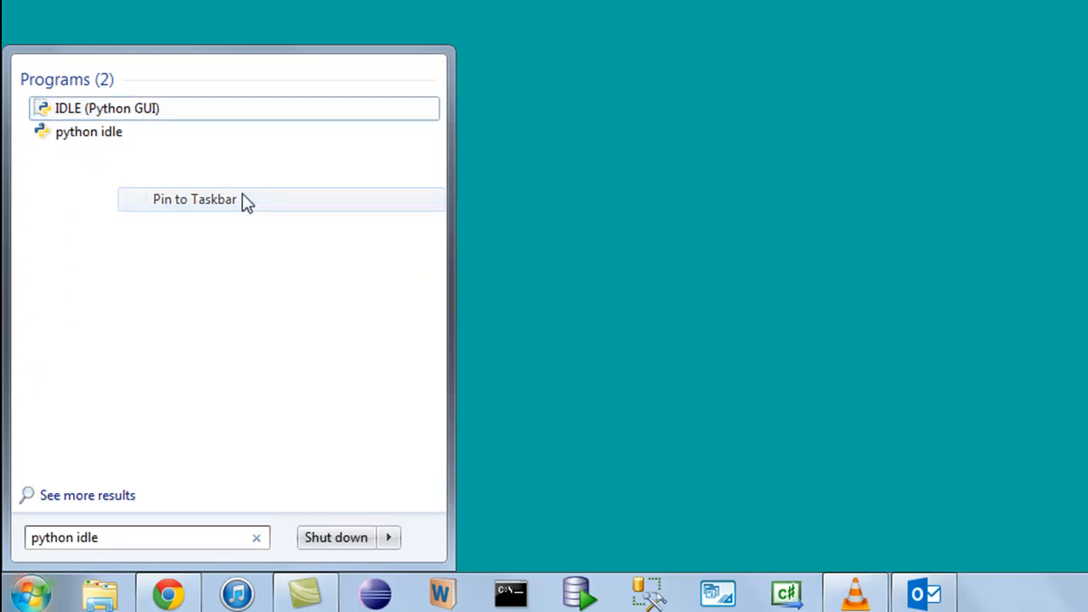
{"action": "left_click", "coordinate": [194, 198]}
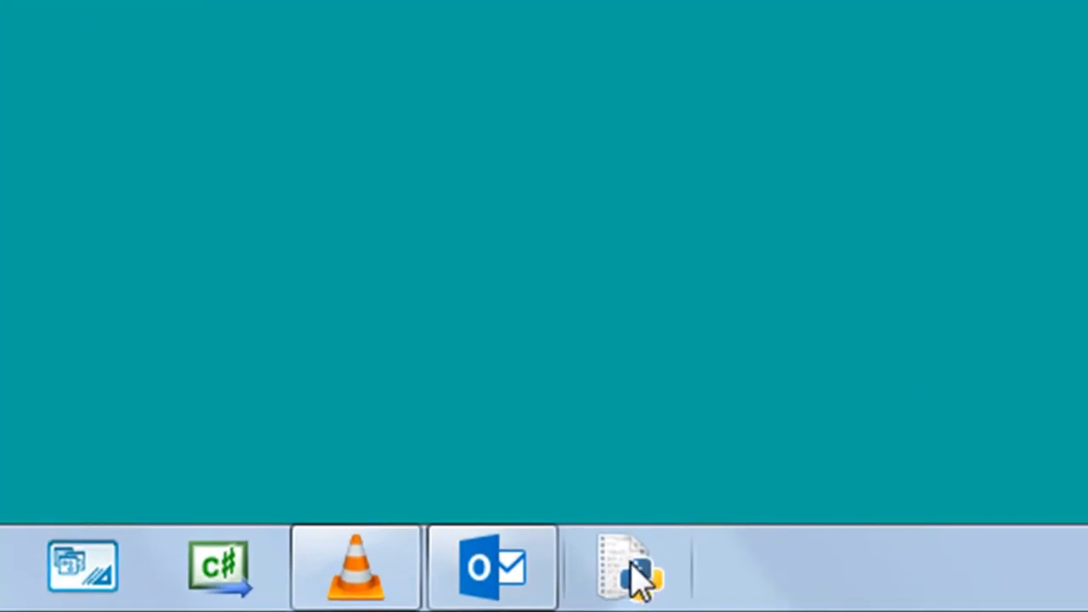